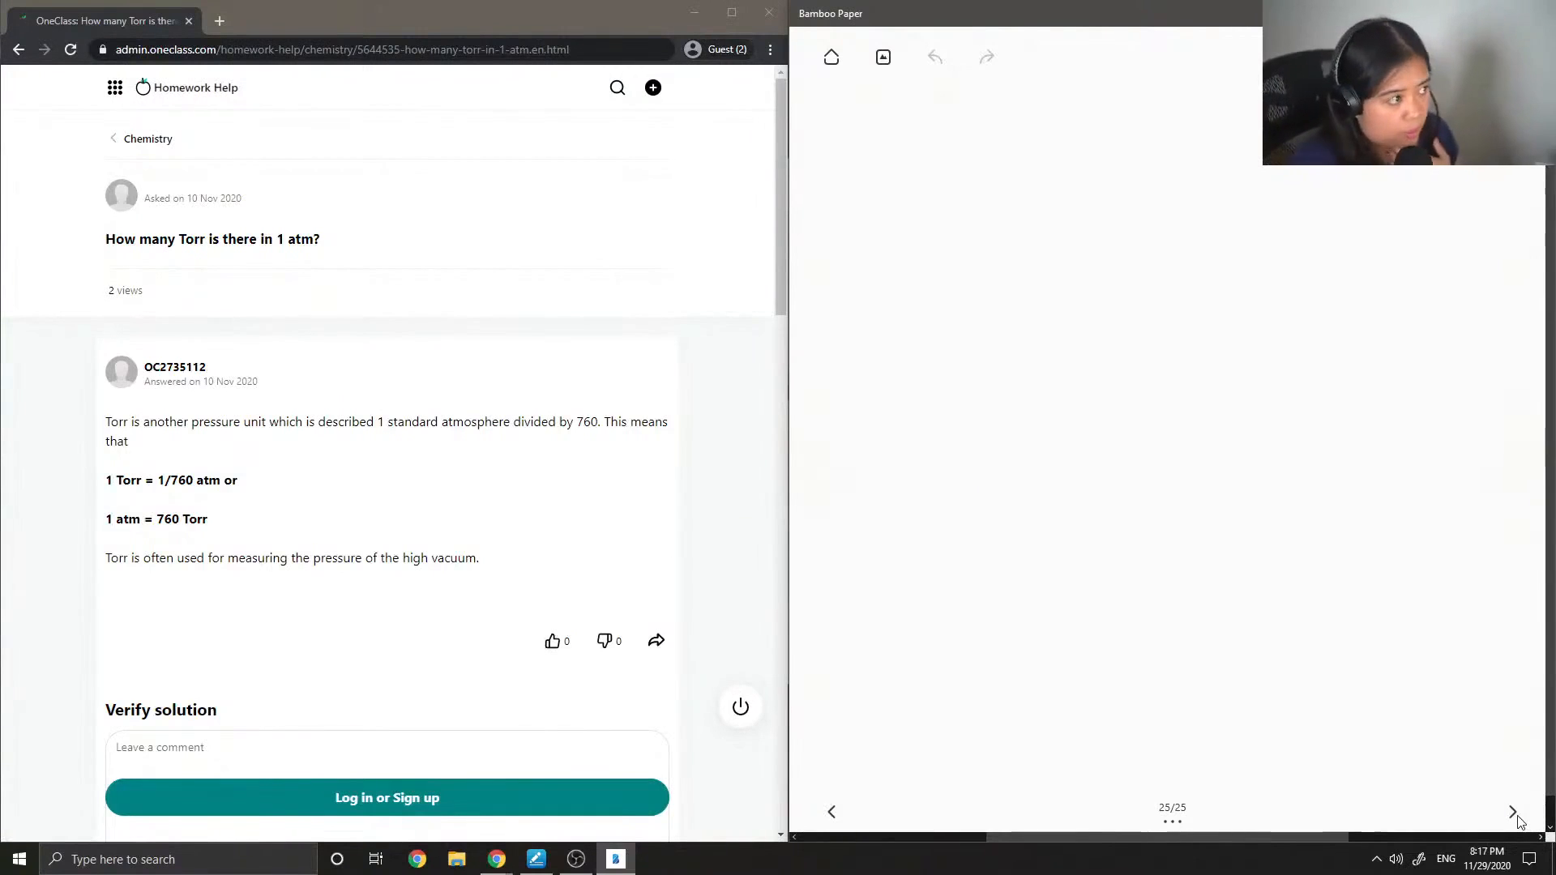
- Handwrite '12.)' and the conversion '1 atm = 760 torr' beneath it
left_click_drag(850, 173, 845, 213)
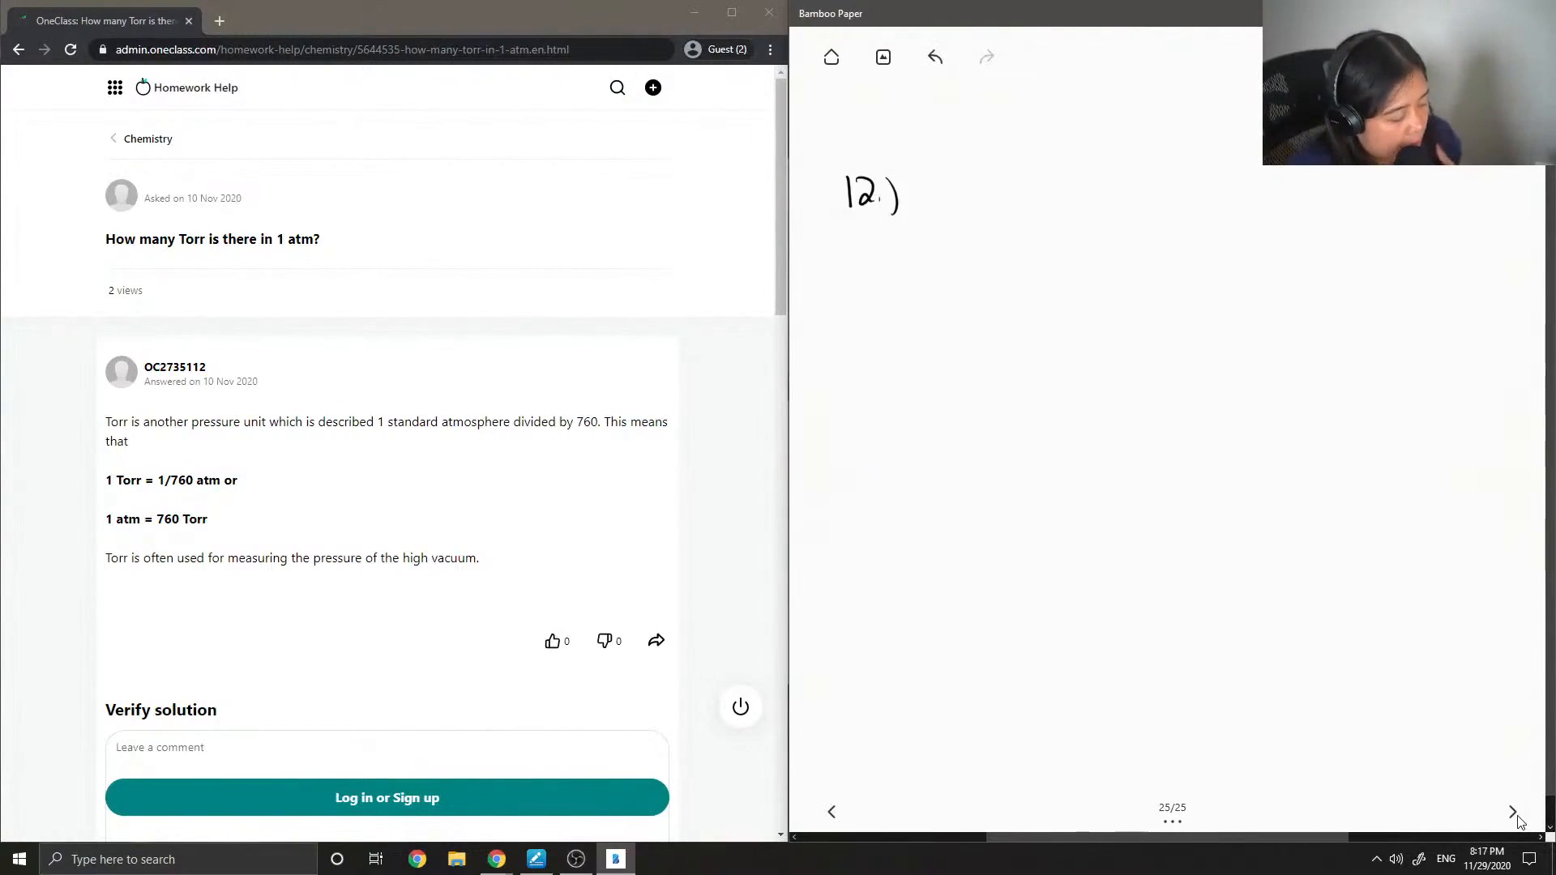
left_click_drag(858, 273, 858, 337)
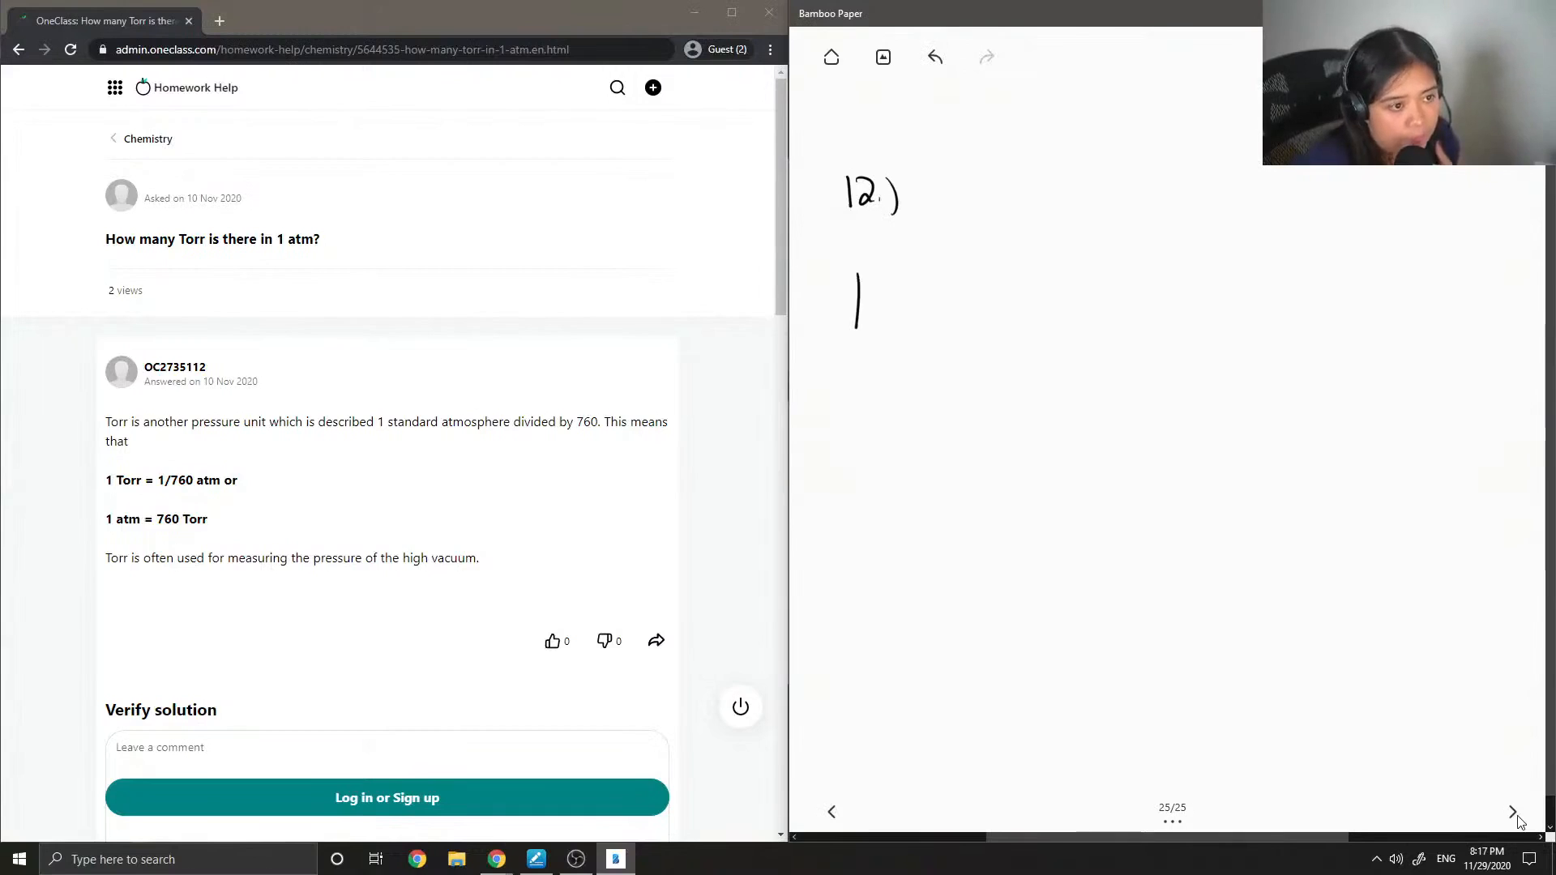
left_click_drag(862, 297, 928, 308)
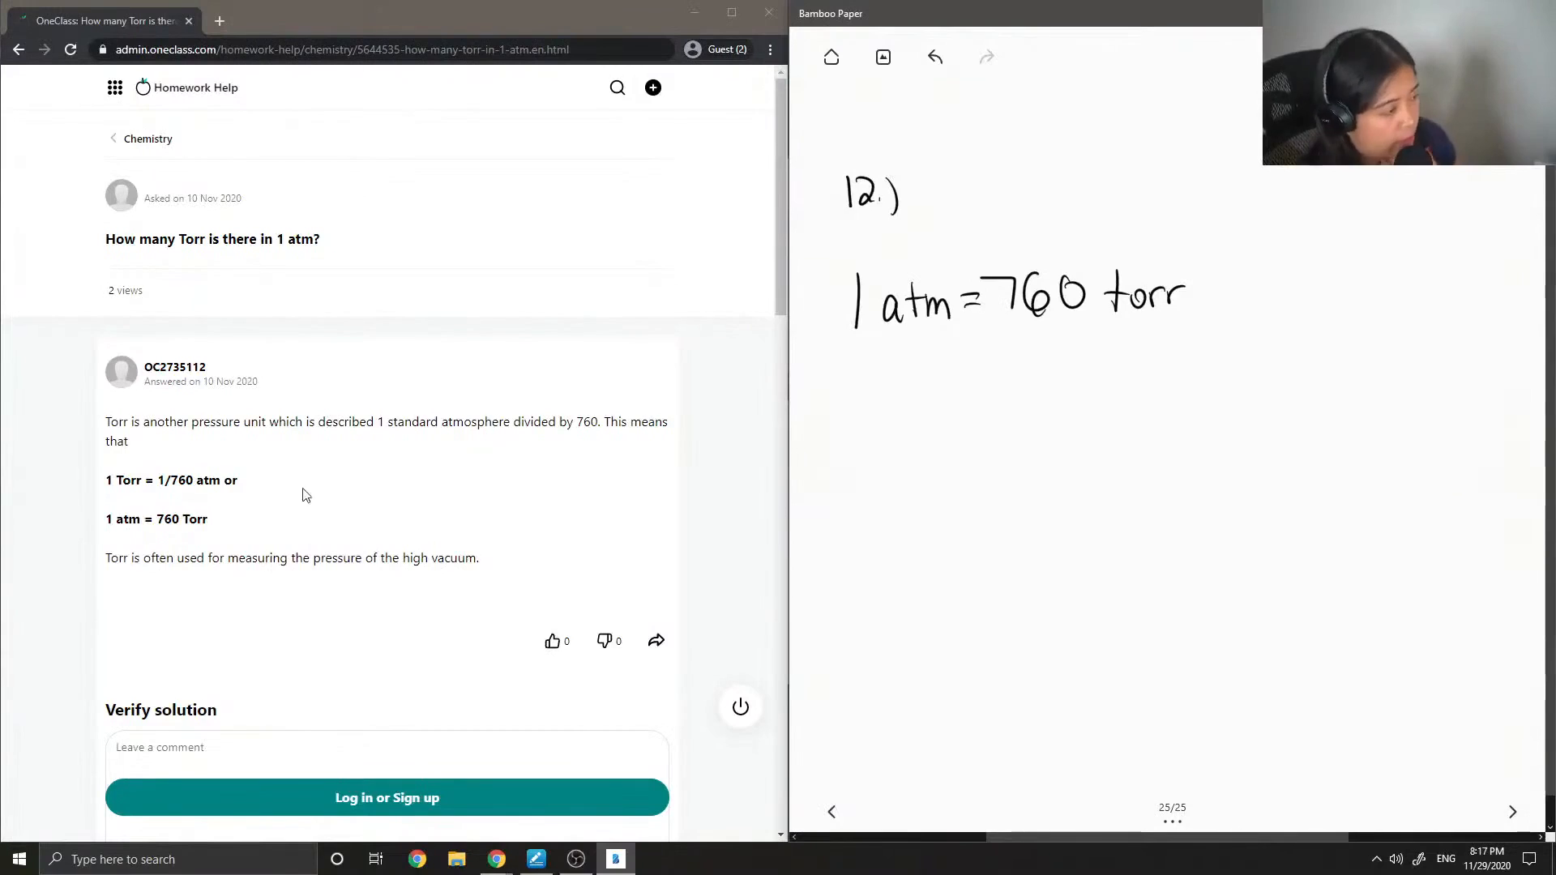
mouse_move(195, 477)
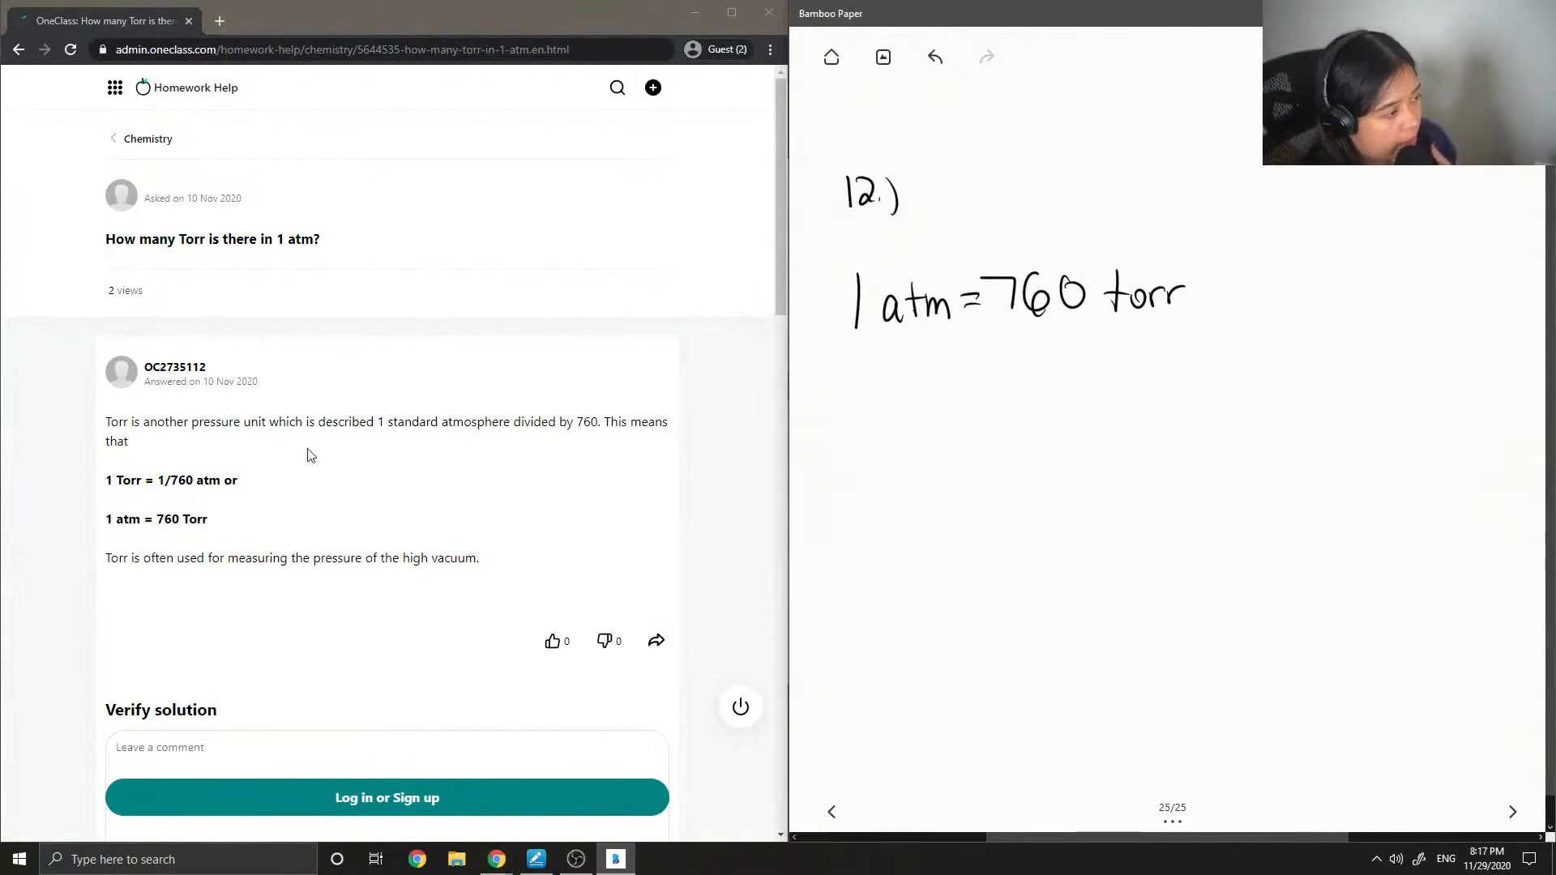
mouse_move(477, 447)
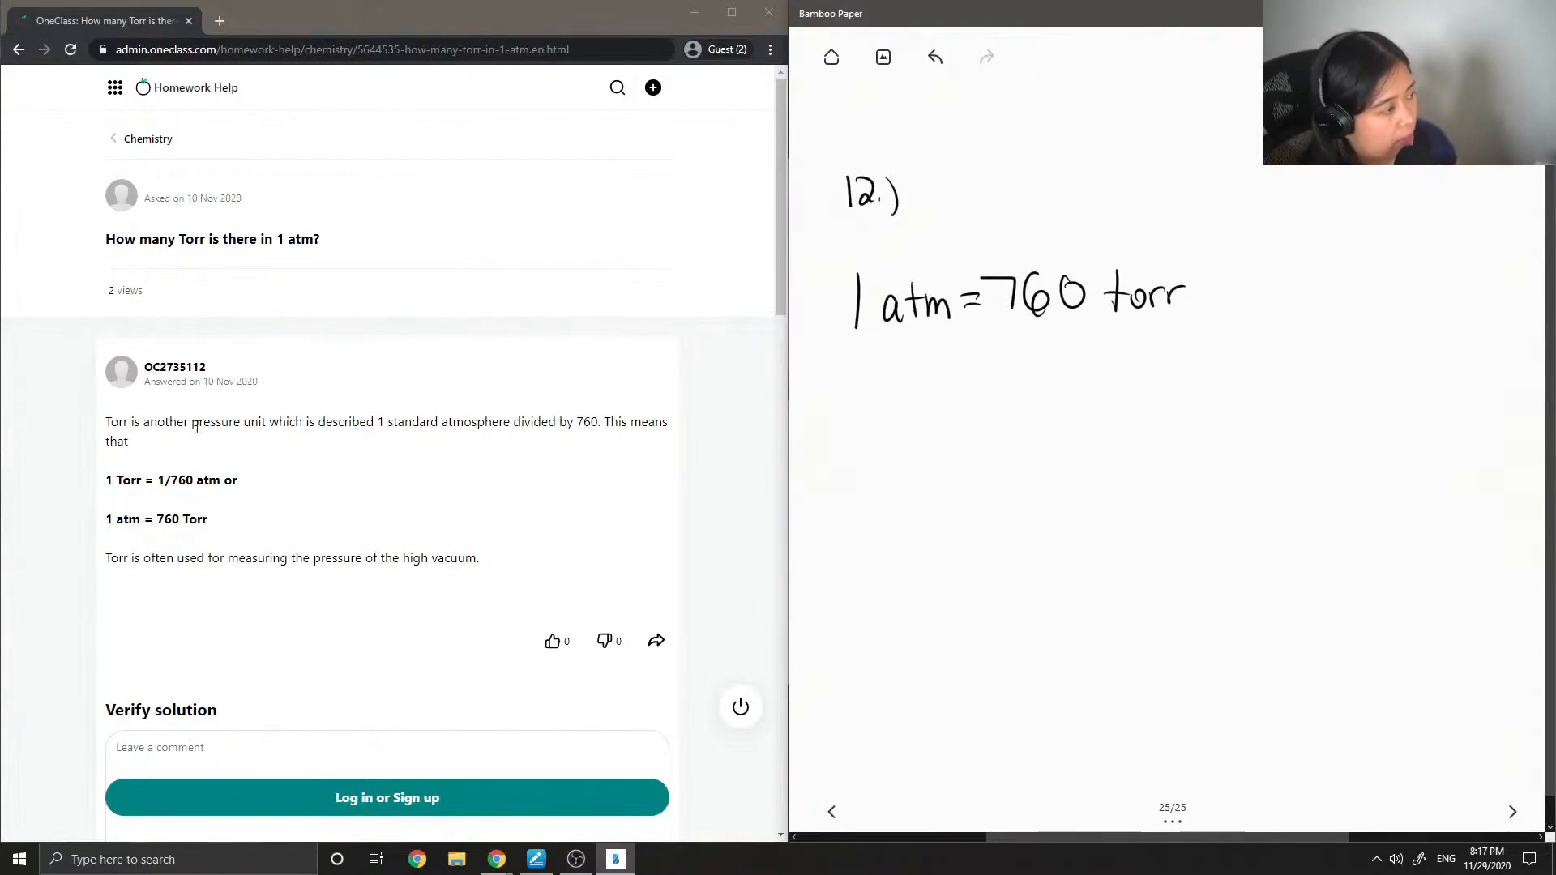
mouse_move(169, 508)
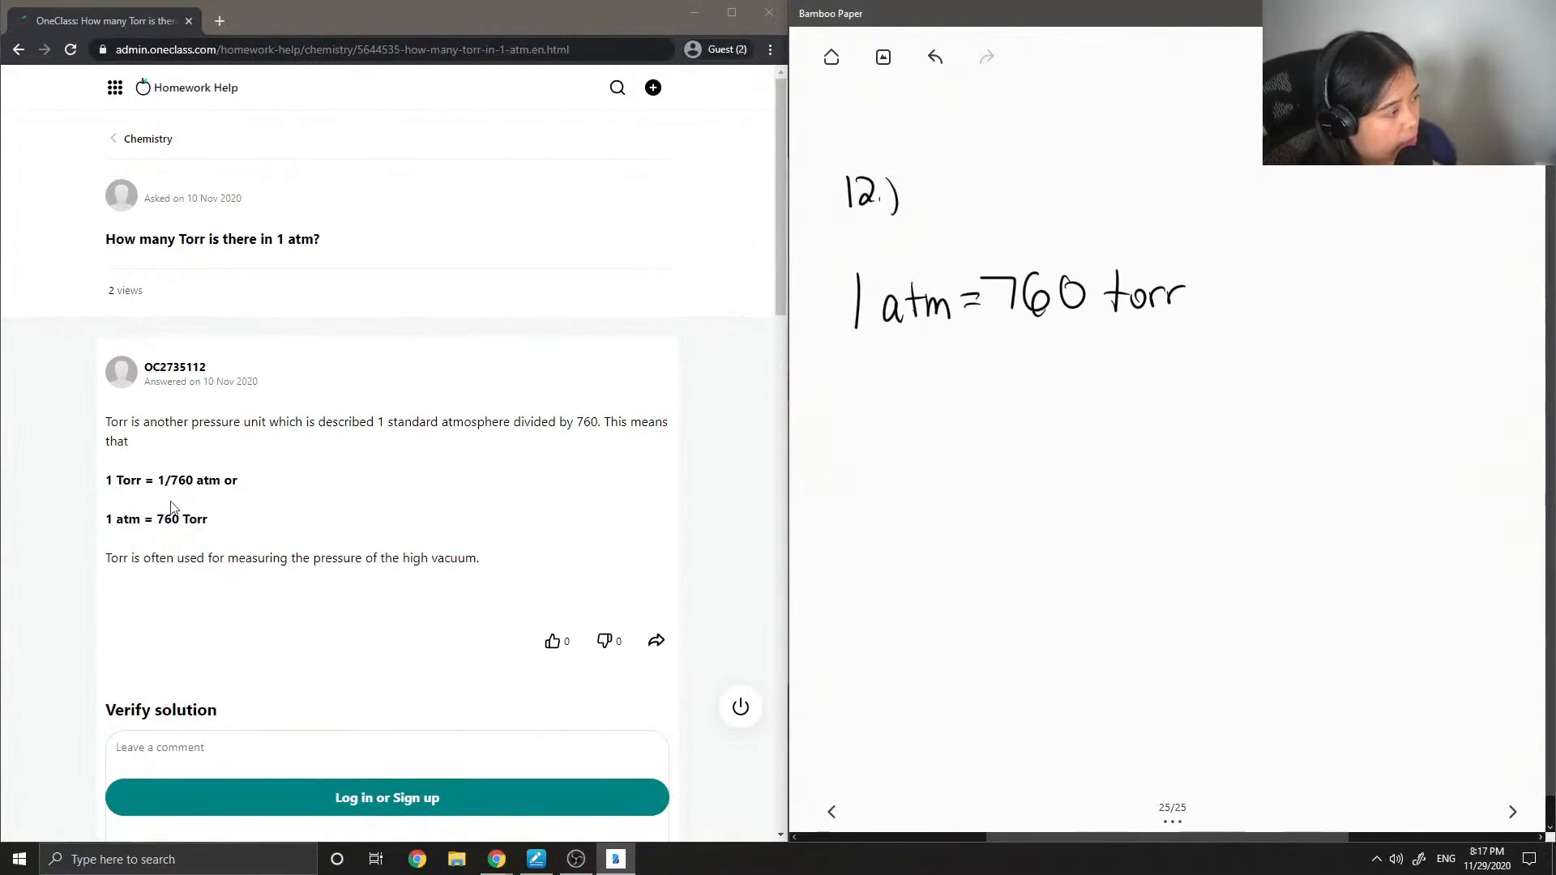
mouse_move(233, 527)
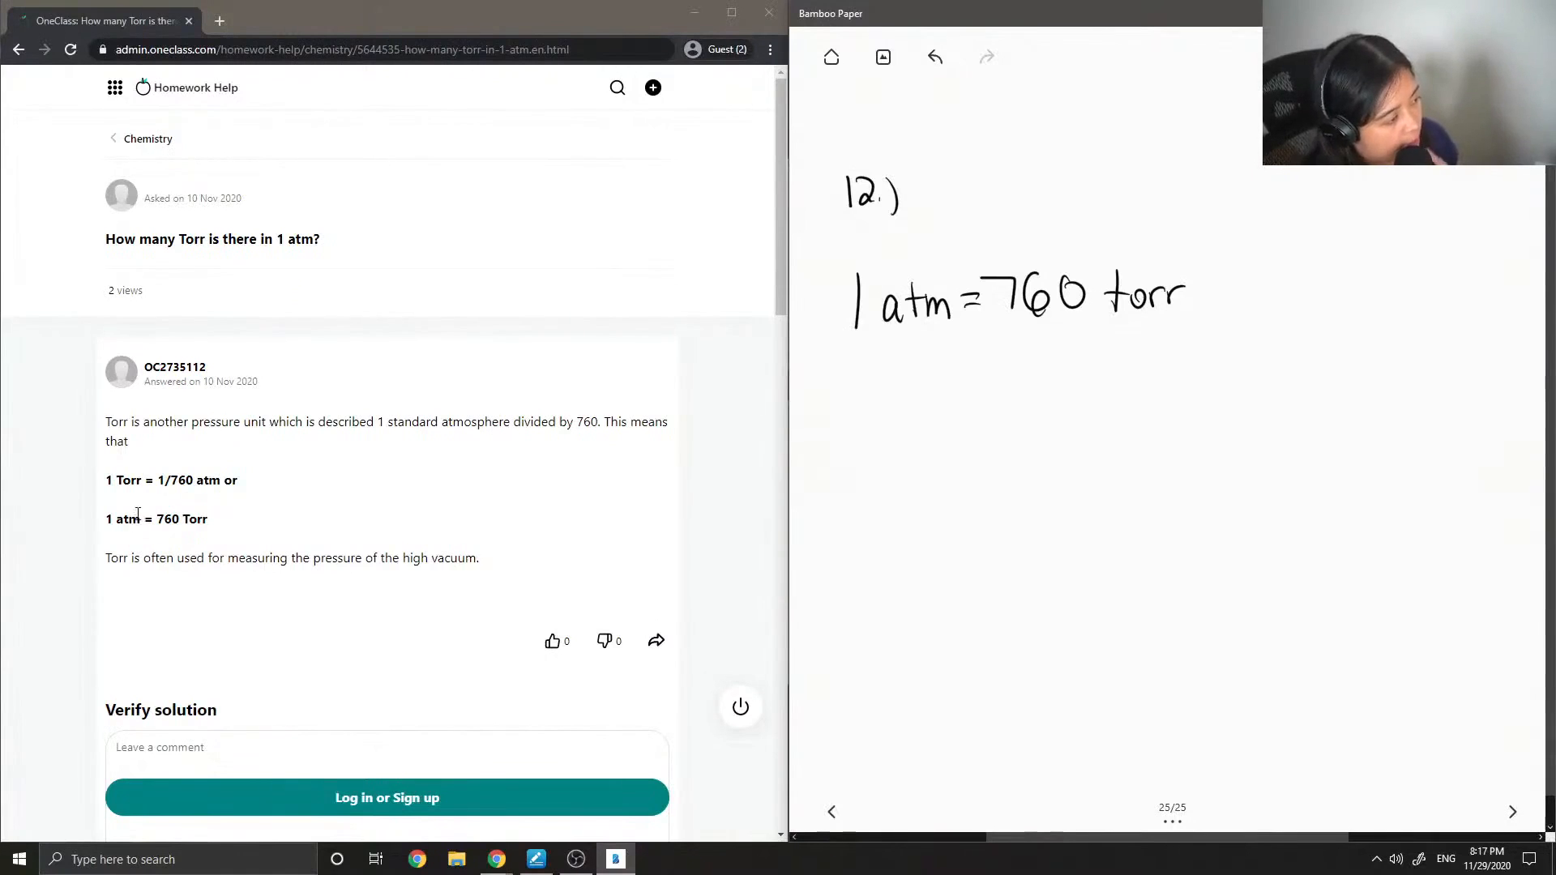
scroll("down", 3)
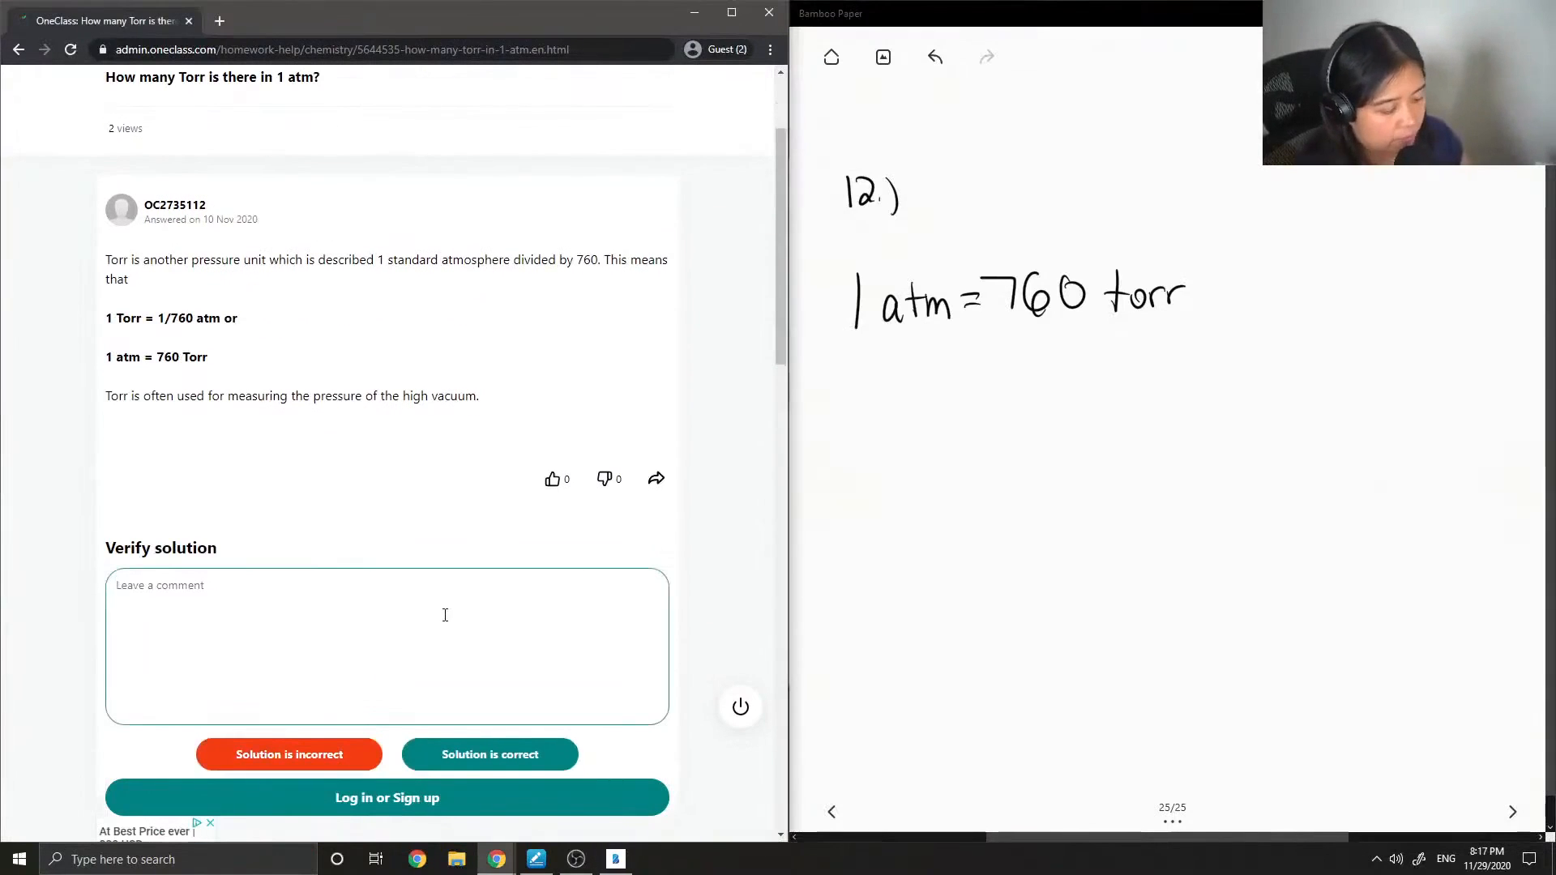
- Type 'This solution is correct!' into the Verify solution comment box
type("This")
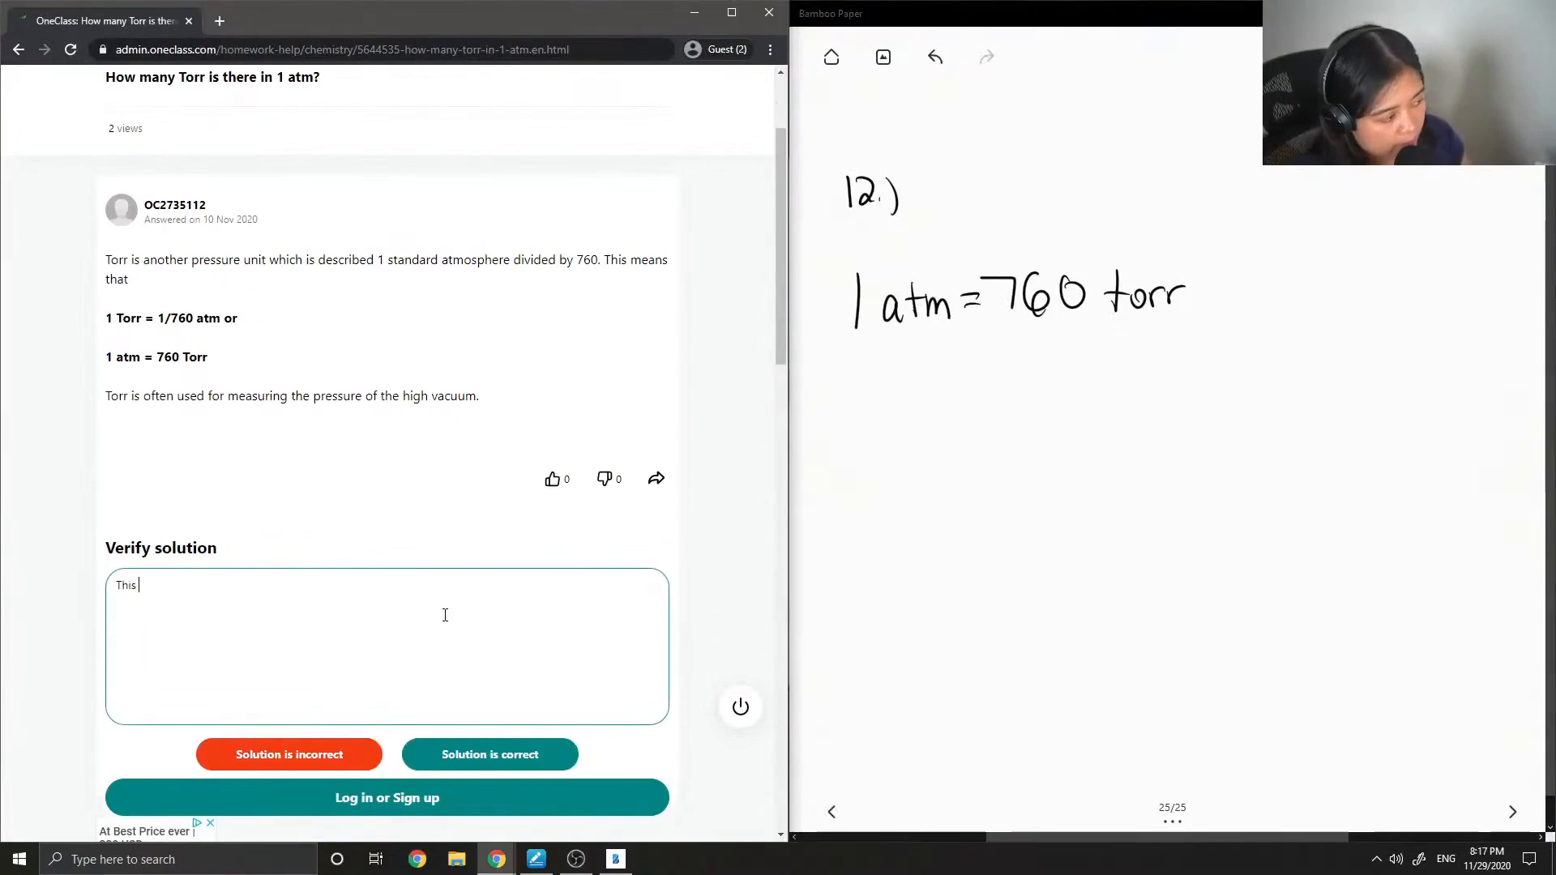
type("solution")
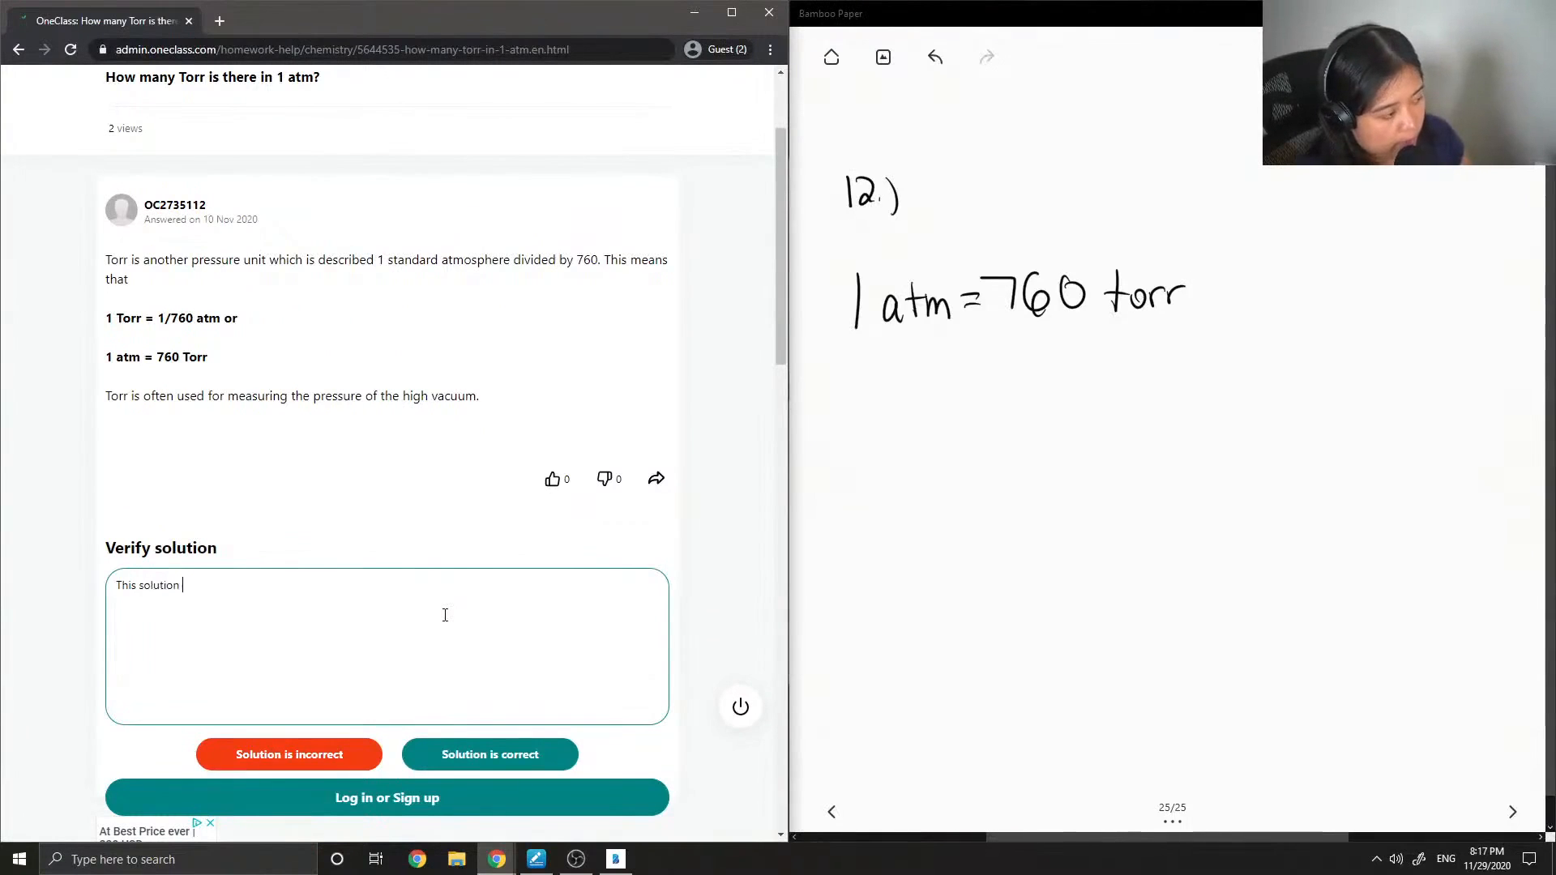
type("is correct")
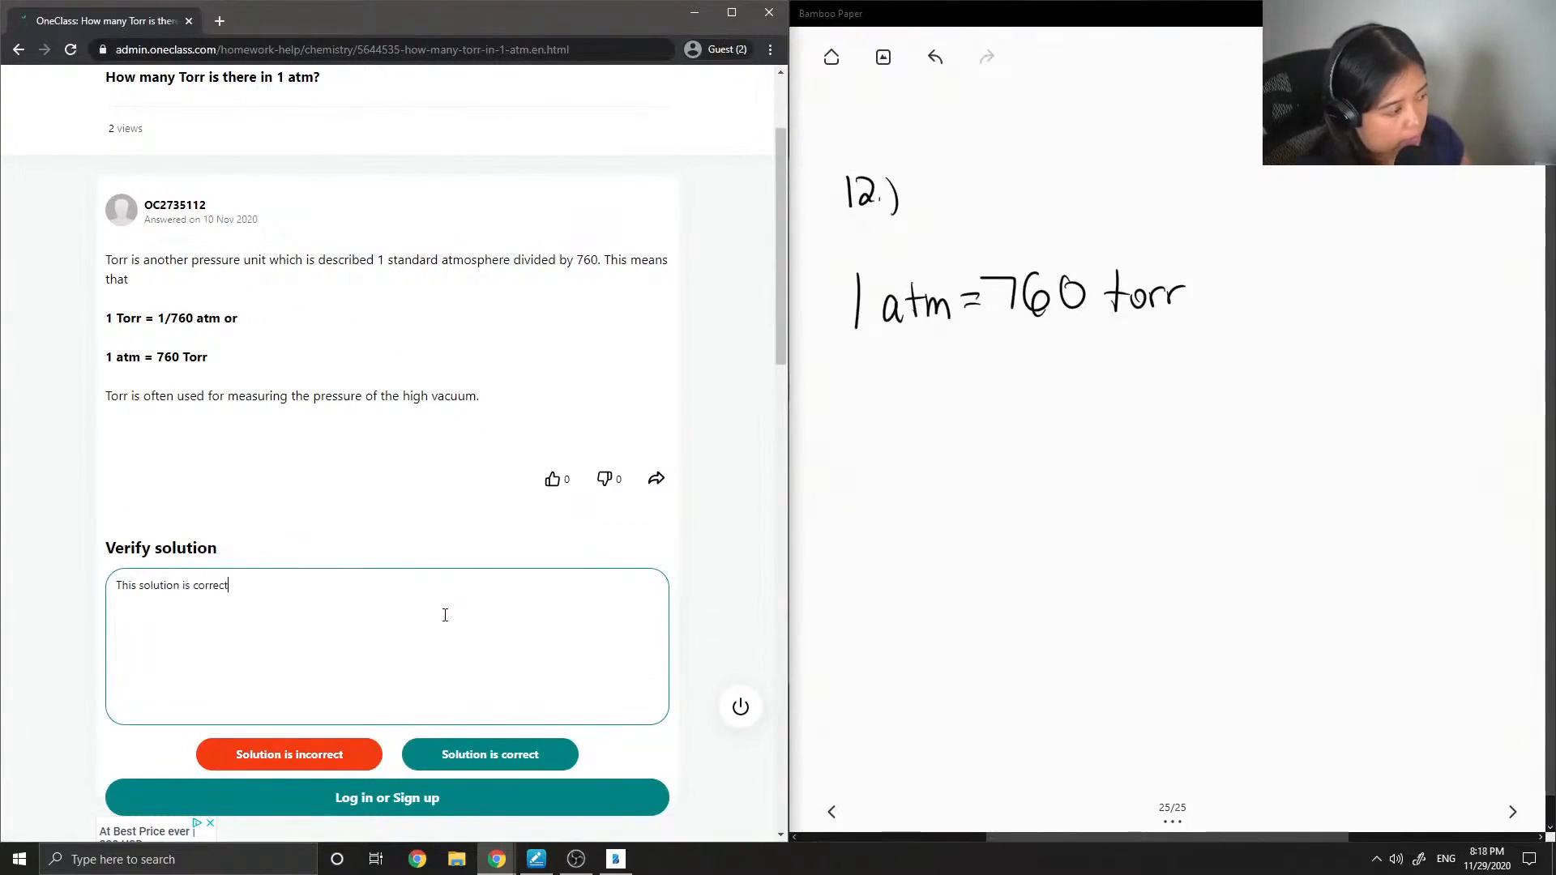
type("!")
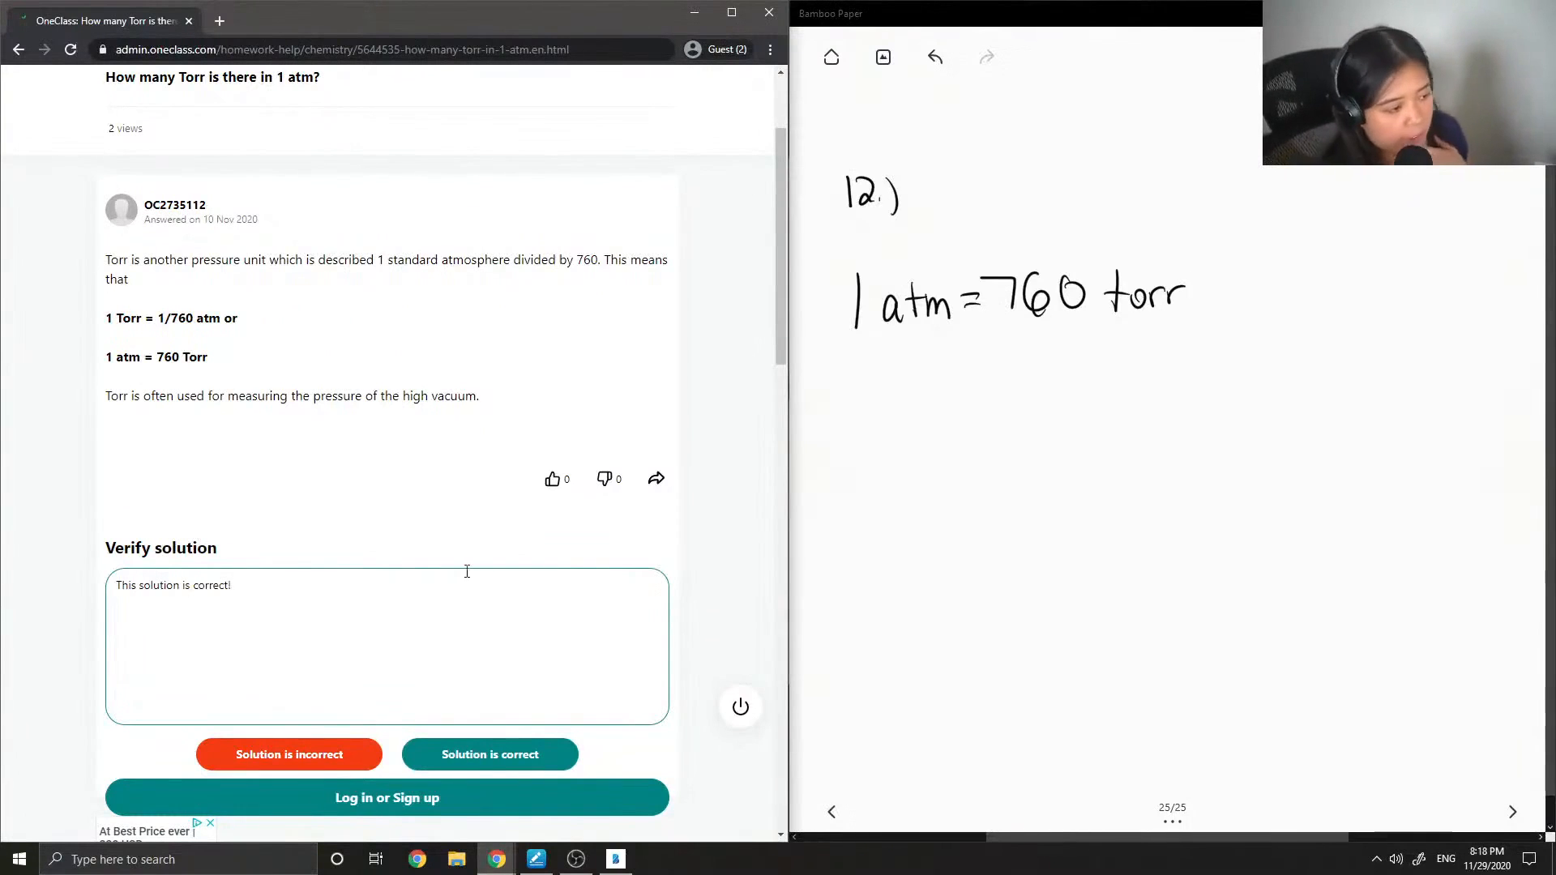